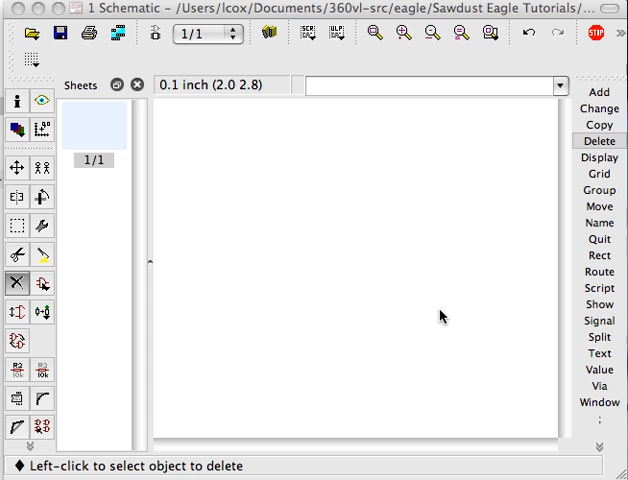
pyautogui.moveTo(394, 280)
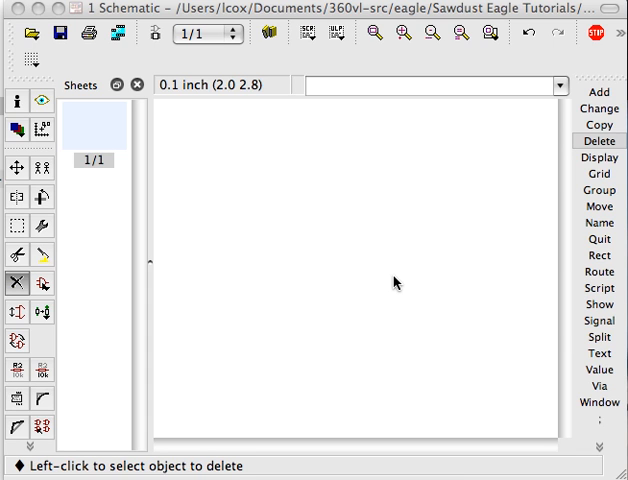
pyautogui.moveTo(336, 310)
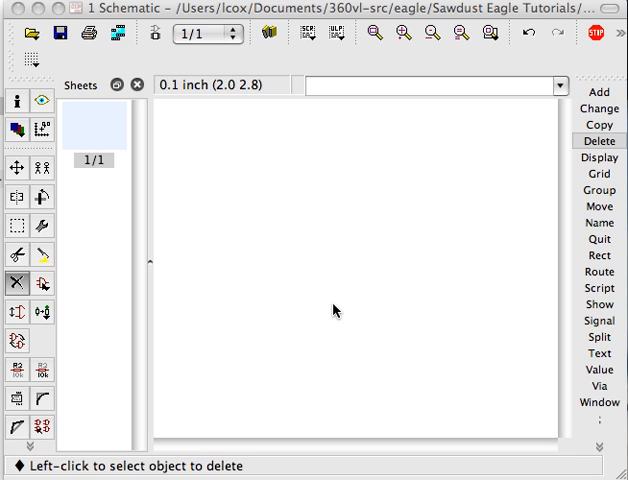
pyautogui.moveTo(314, 272)
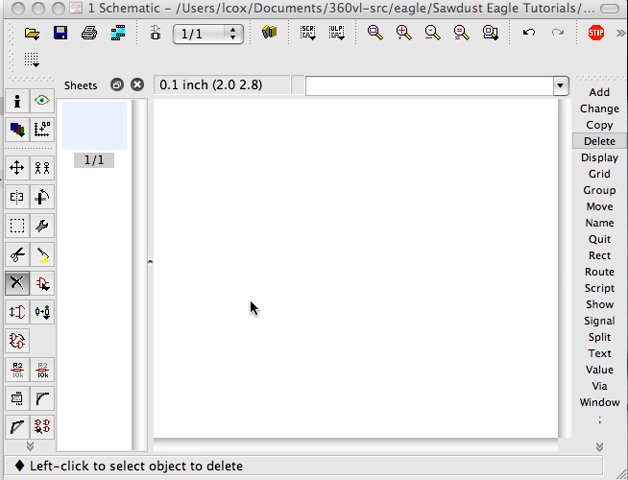
# Add an INDUCTOR1206H from the SparkFun library onto the sheet as U$1.
pyautogui.click(432, 84)
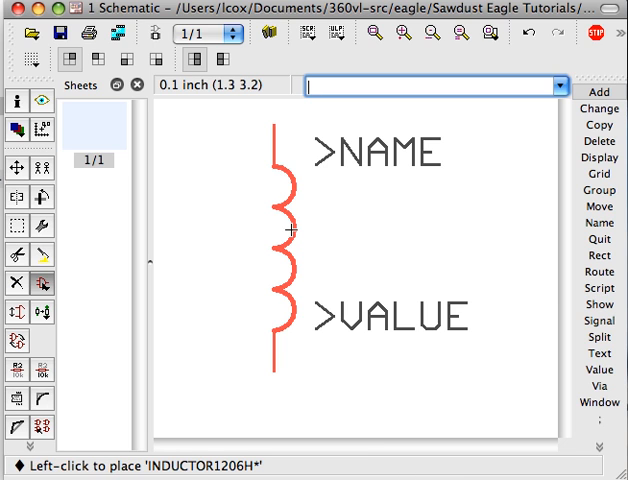
pyautogui.click(288, 232)
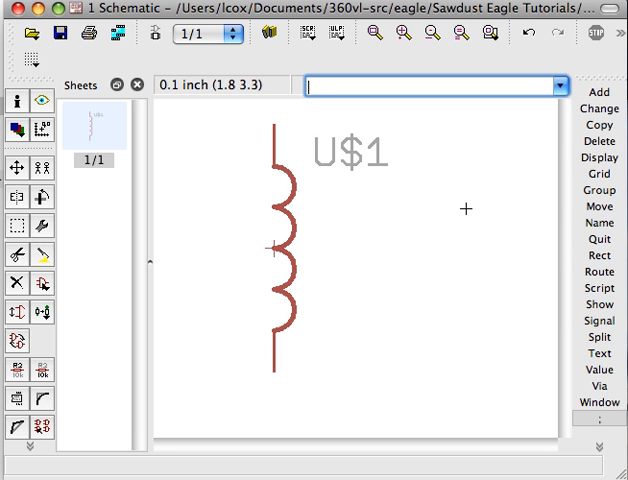
pyautogui.moveTo(352, 254)
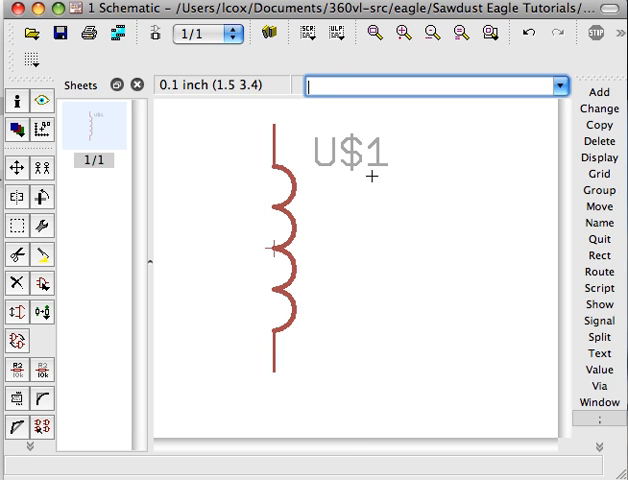
pyautogui.moveTo(192, 260)
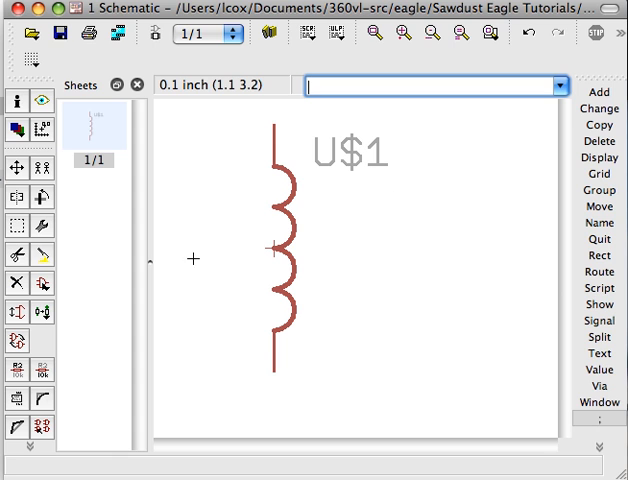
# Rotate the U$1 inductor 90° so it lies horizontally and set it down.
pyautogui.click(40, 196)
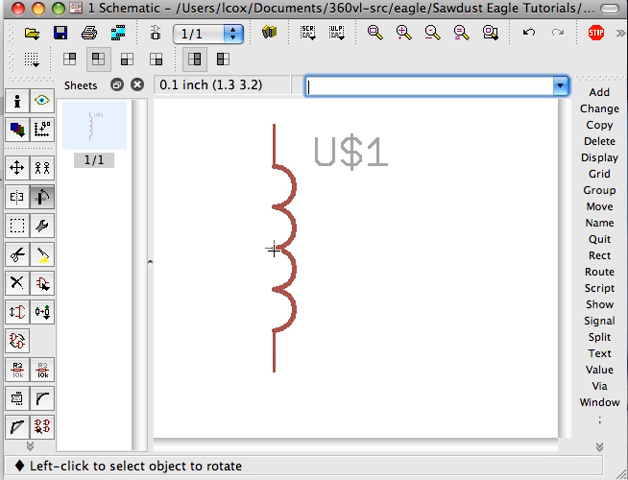
pyautogui.click(272, 248)
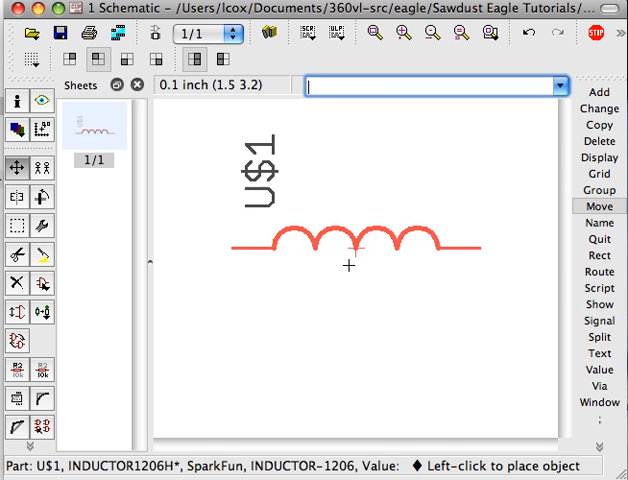
pyautogui.click(348, 248)
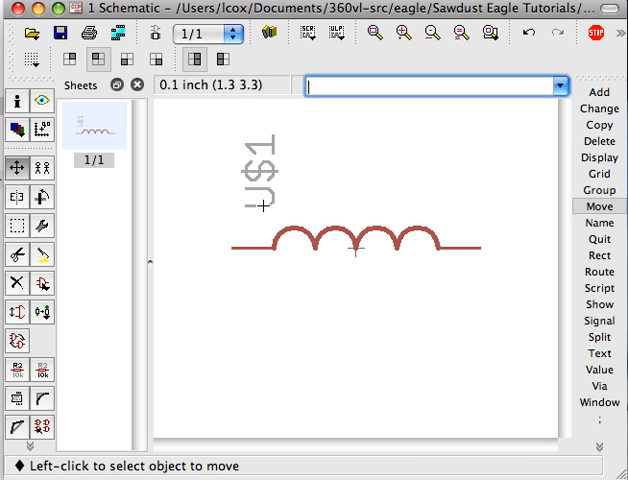
pyautogui.moveTo(430, 184)
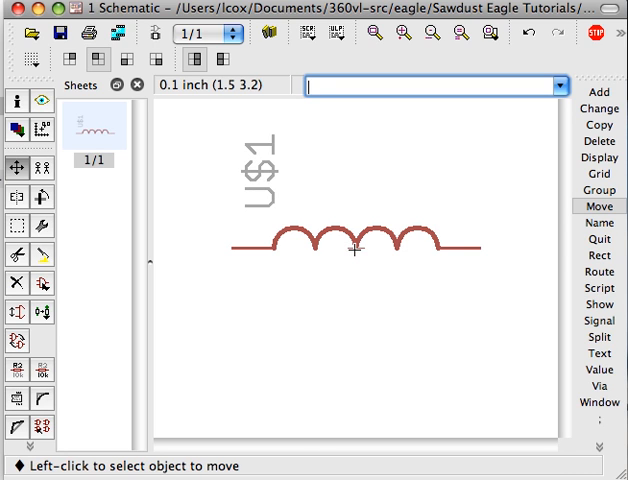
pyautogui.moveTo(258, 246)
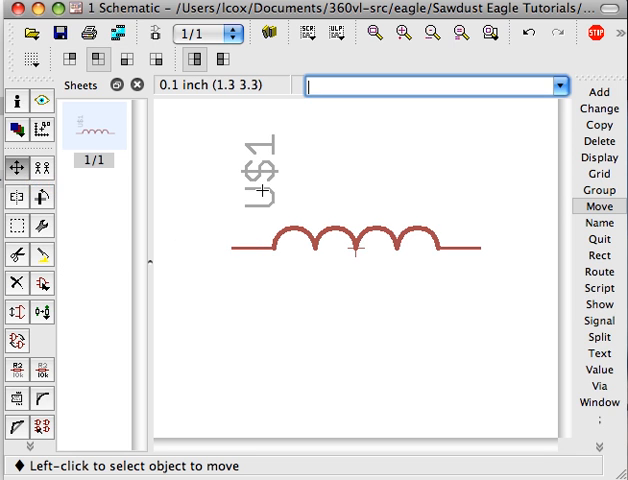
pyautogui.moveTo(356, 248)
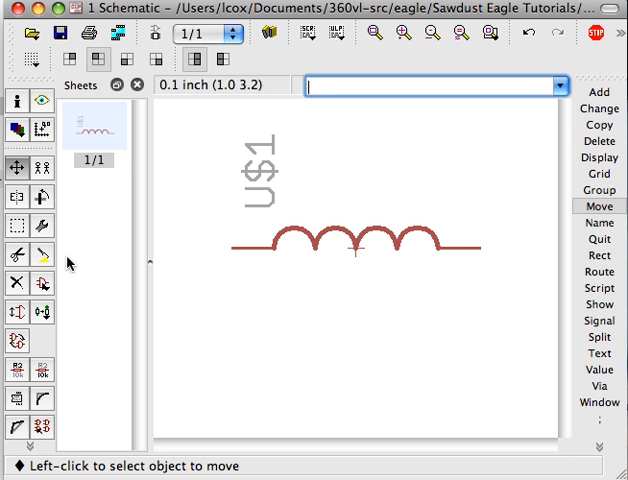
pyautogui.moveTo(216, 270)
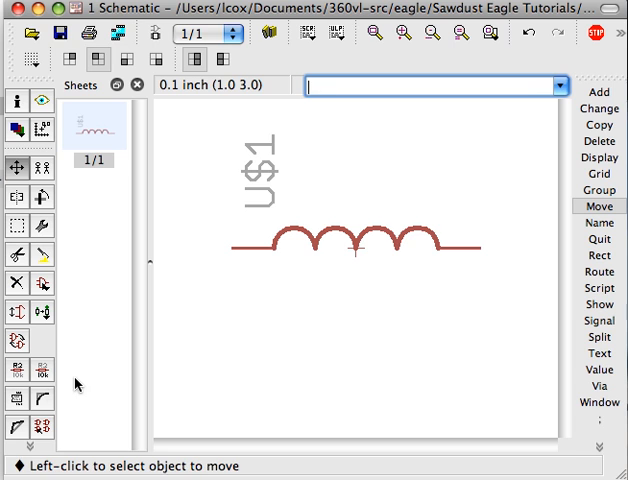
pyautogui.moveTo(16, 408)
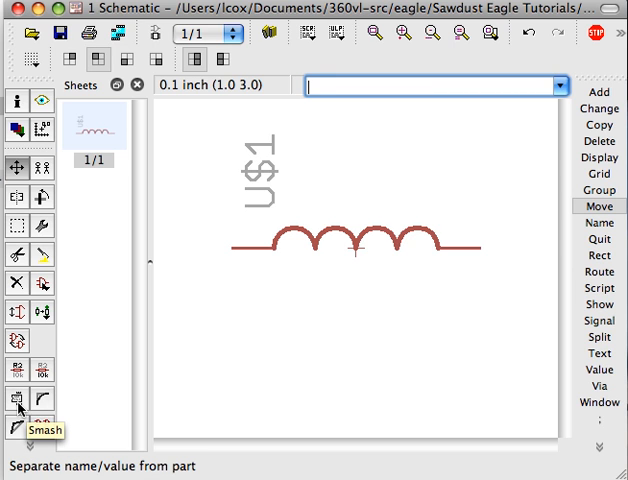
# Smash the U$1 inductor so its name and value labels become independent.
pyautogui.click(16, 394)
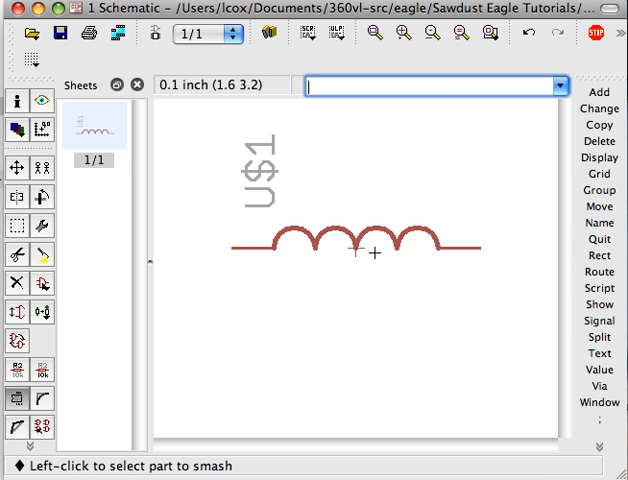
pyautogui.click(356, 246)
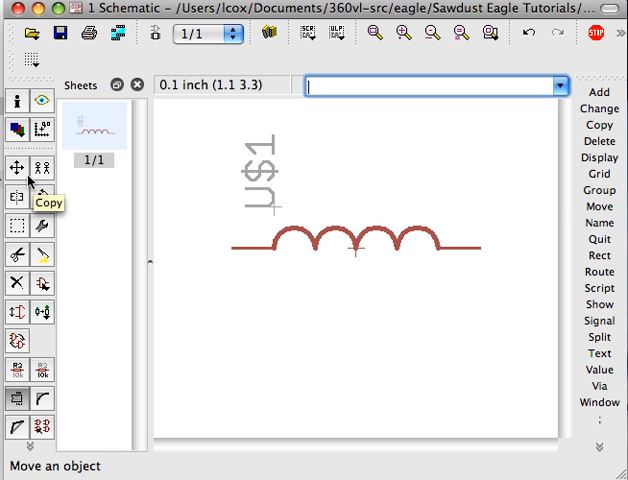
# Turn the smashed U$1 label horizontal and move it below the inductor.
pyautogui.click(12, 166)
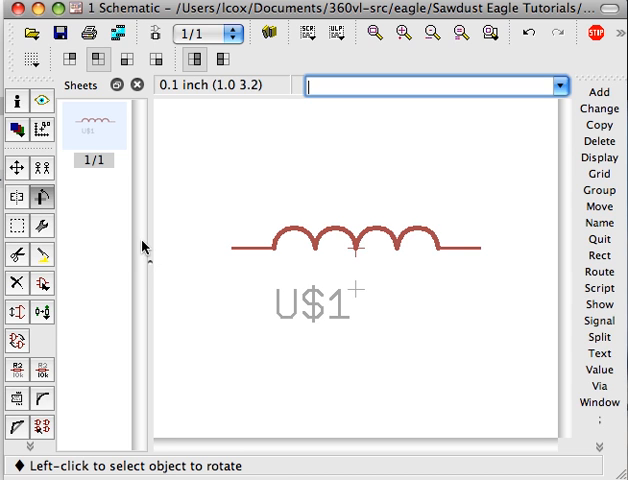
pyautogui.click(600, 206)
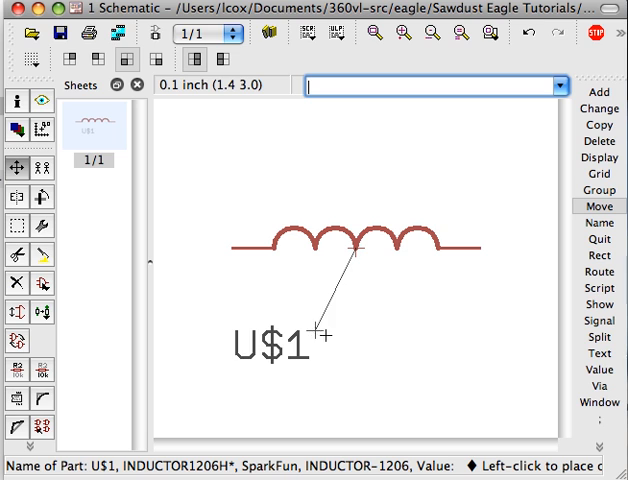
# Drag the horizontal U$1 label to sit directly above the inductor.
pyautogui.moveTo(318, 330); pyautogui.dragTo(398, 330)
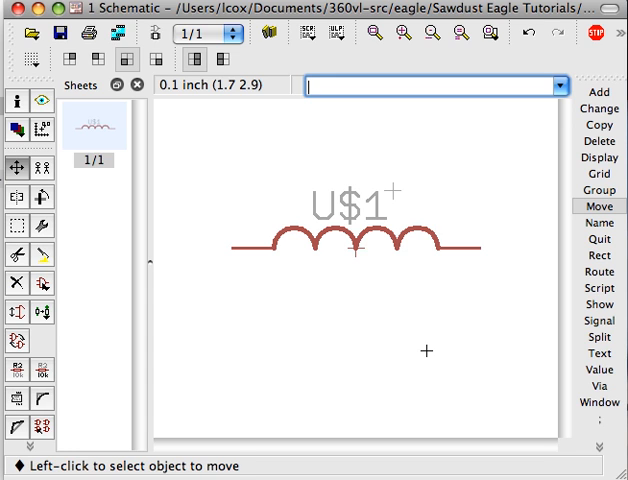
pyautogui.moveTo(360, 356)
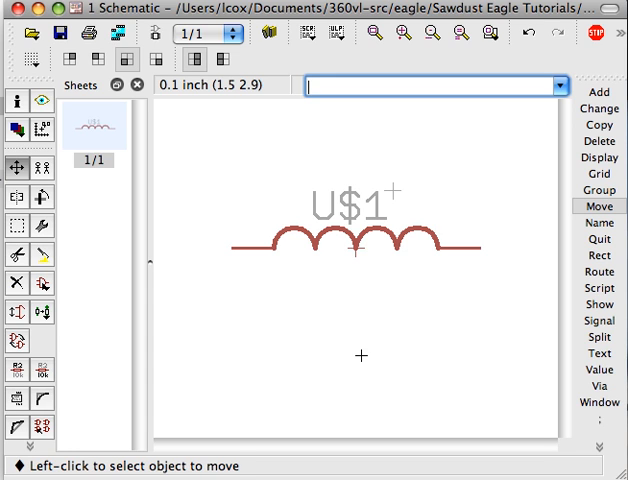